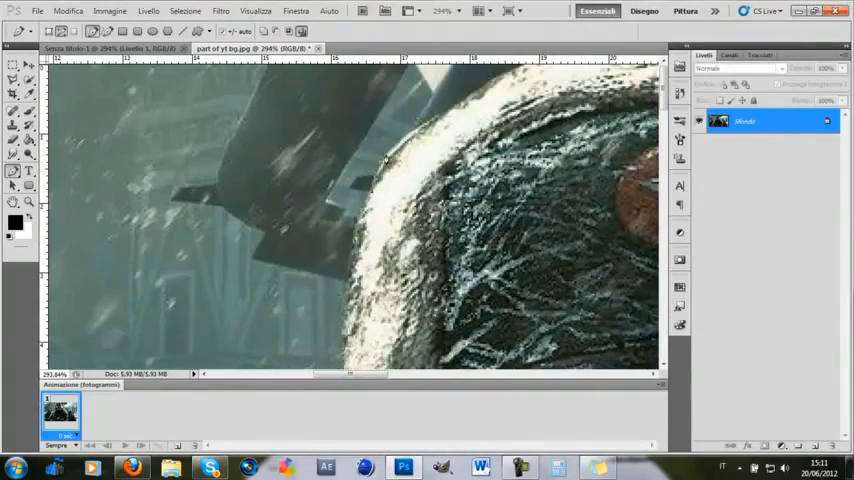
Step: Add a Pen point along the soldier's hood outline
left_click(32, 201)
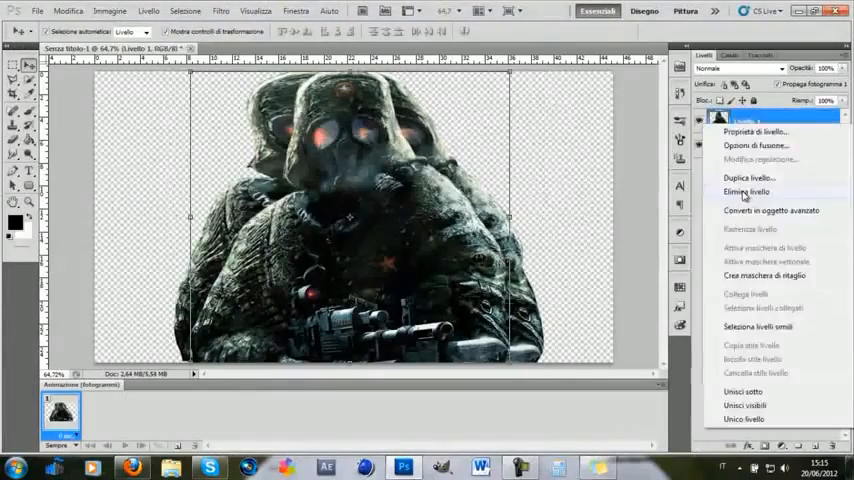
Step: Delete the unwanted layer from the Layers panel
left_click(748, 177)
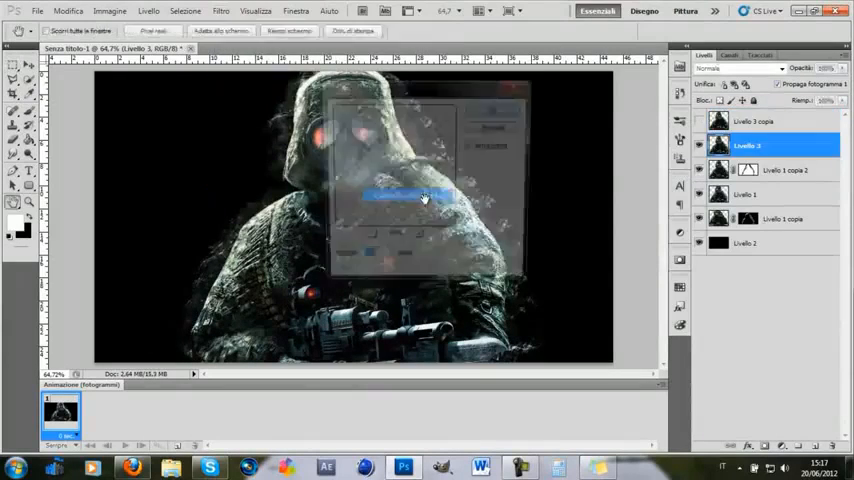
Step: Apply the pending settings and adjust the soldier copies in the Layers panel
left_click(220, 11)
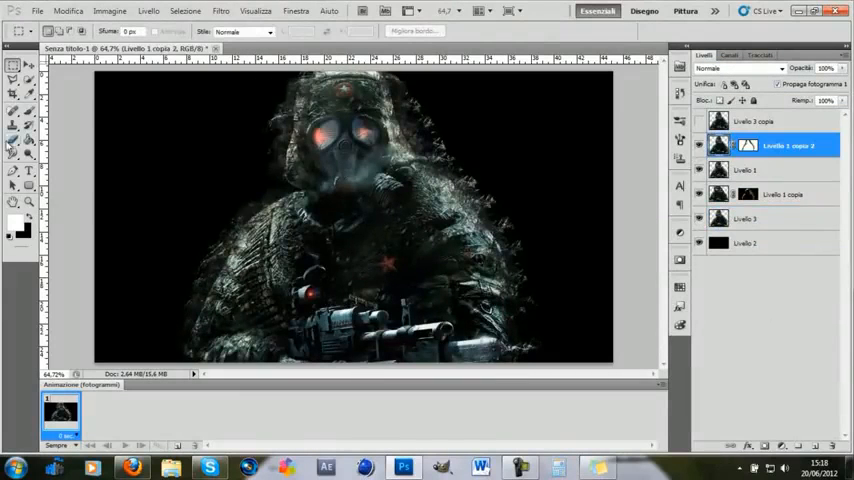
left_click(757, 121)
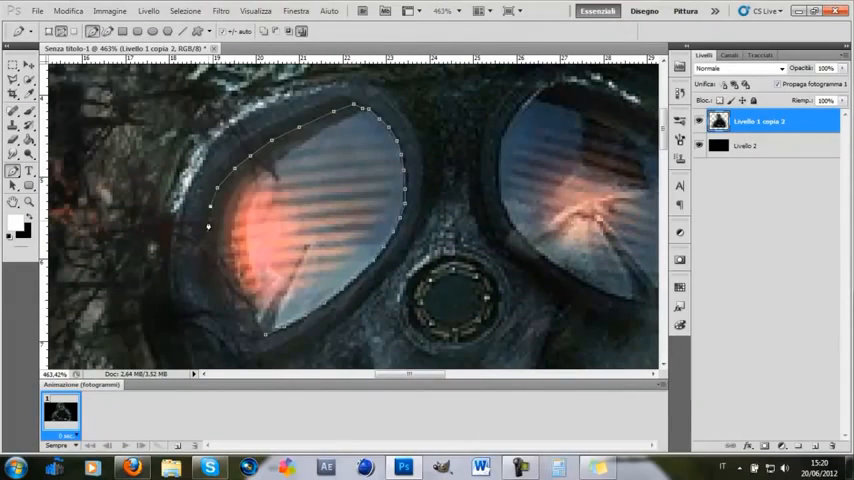
Step: Continue the Pen path around the left goggle lens
left_click(209, 467)
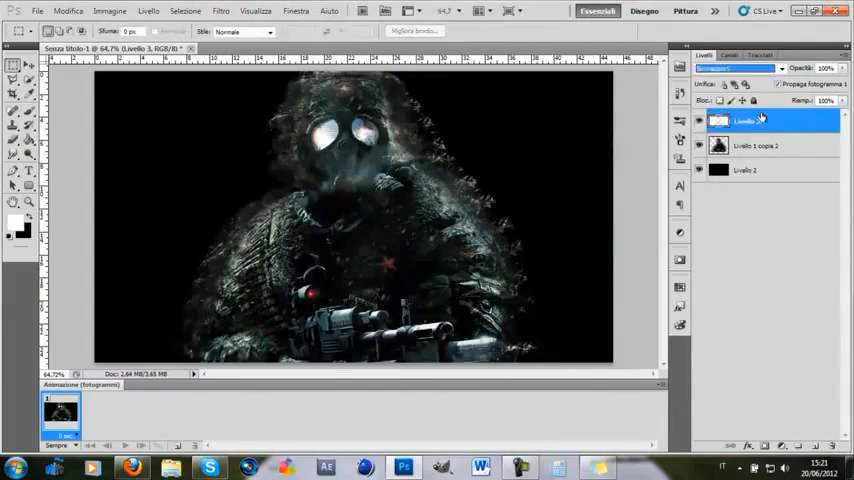
Step: Change the soldier layer's options from its context menu, then start opening a file
right_click(770, 146)
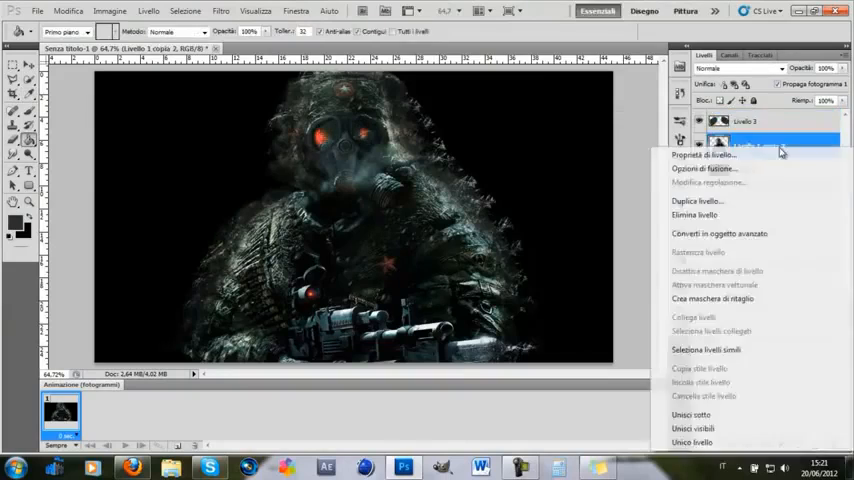
left_click(697, 201)
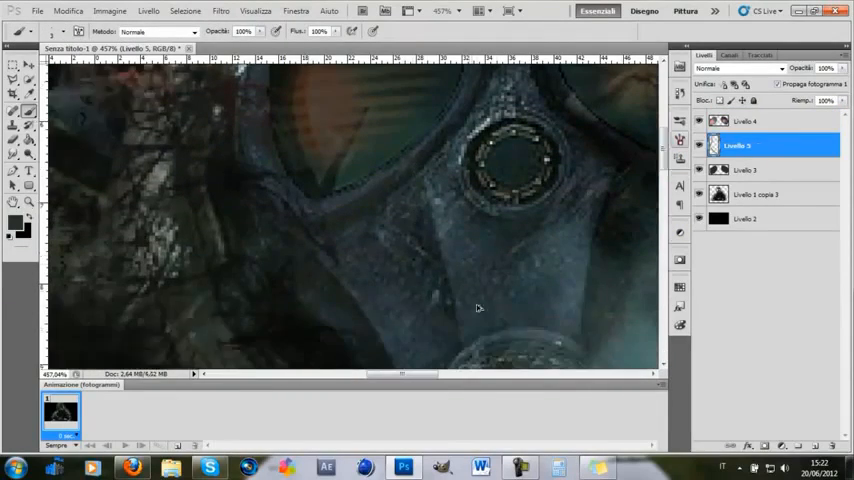
left_click(37, 11)
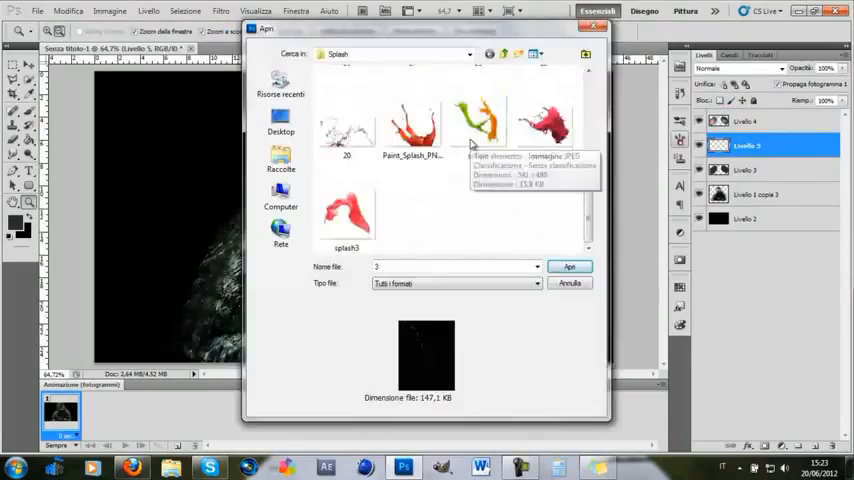
Step: Pick a splash image from the Splash folder to open
left_click(568, 266)
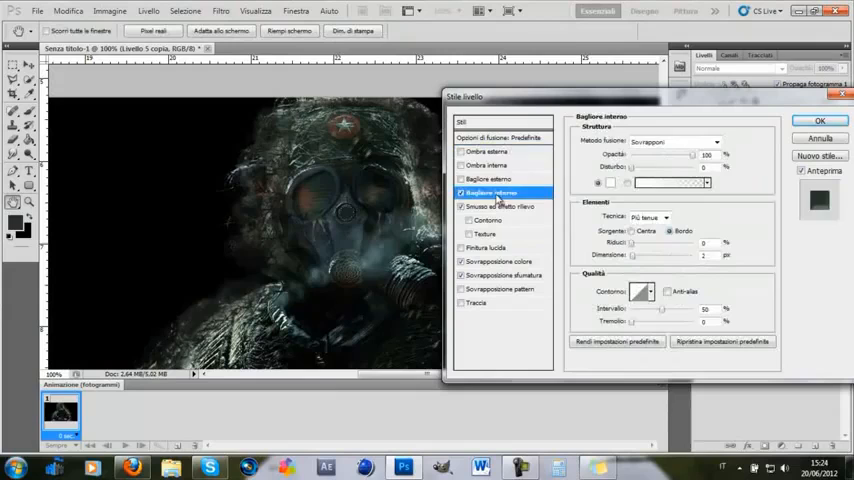
Step: Adjust the Inner Glow settings, stroke opacity and inner shadow colour
left_click(478, 302)
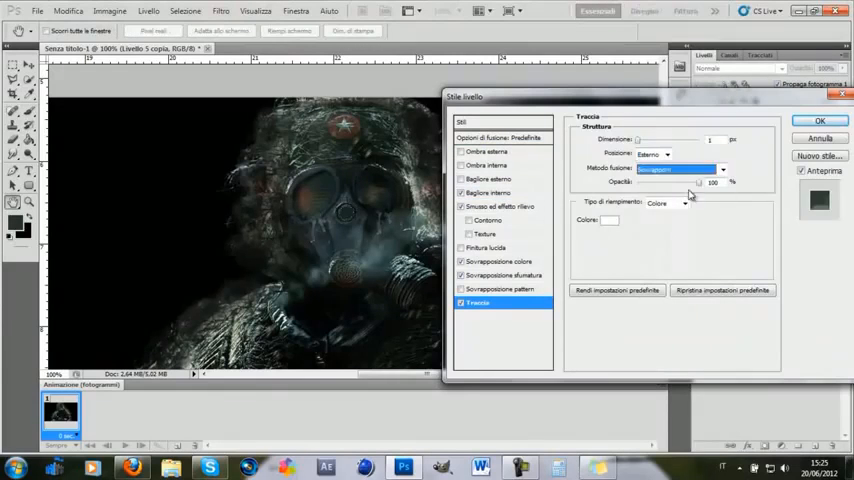
left_click(489, 165)
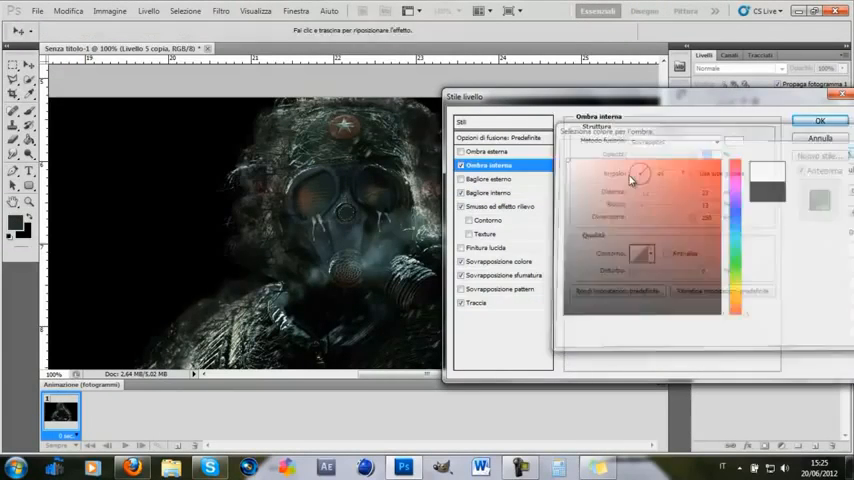
left_click(819, 120)
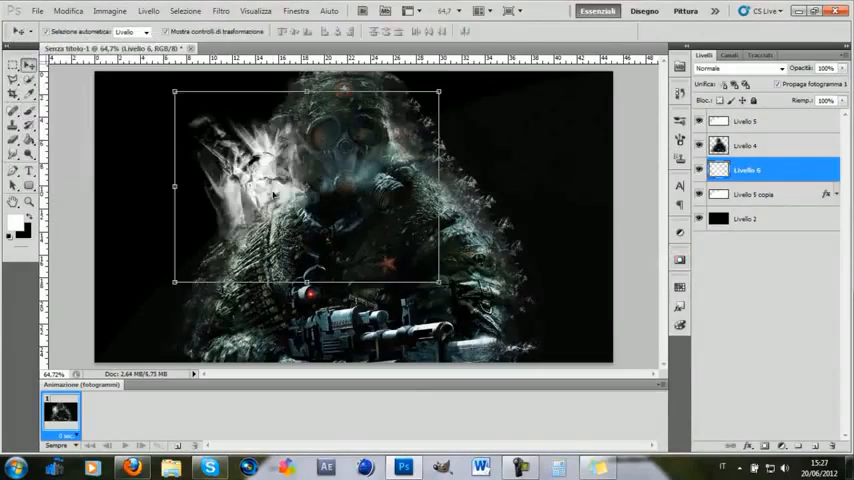
Step: Position the white splash over the shoulder and select the Livello 6 splash layer
left_click(760, 121)
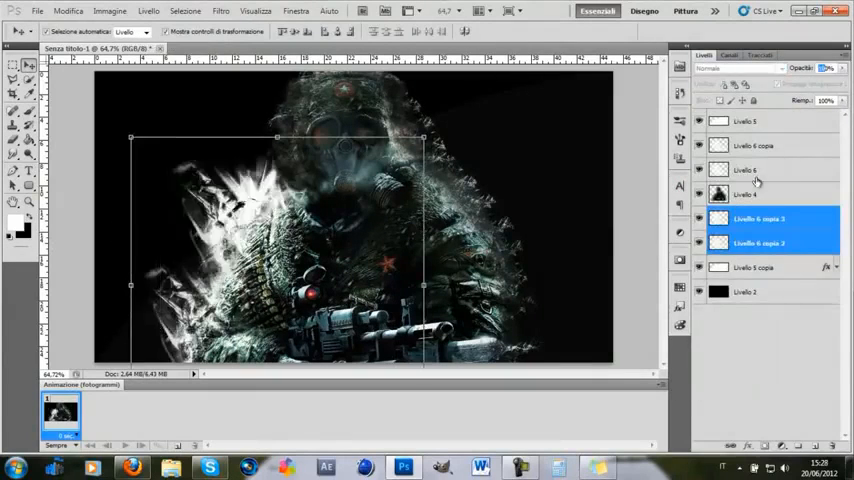
left_click(746, 194)
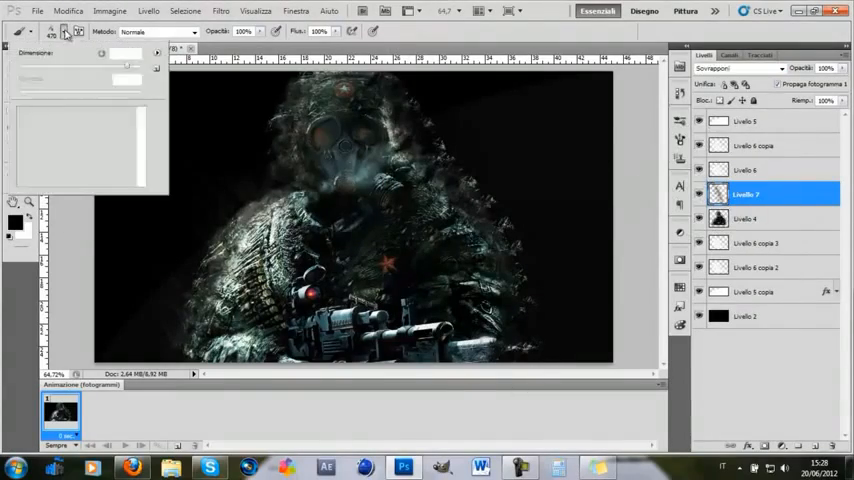
Step: Choose a brush preset for painting on the overlay layer
left_click(747, 218)
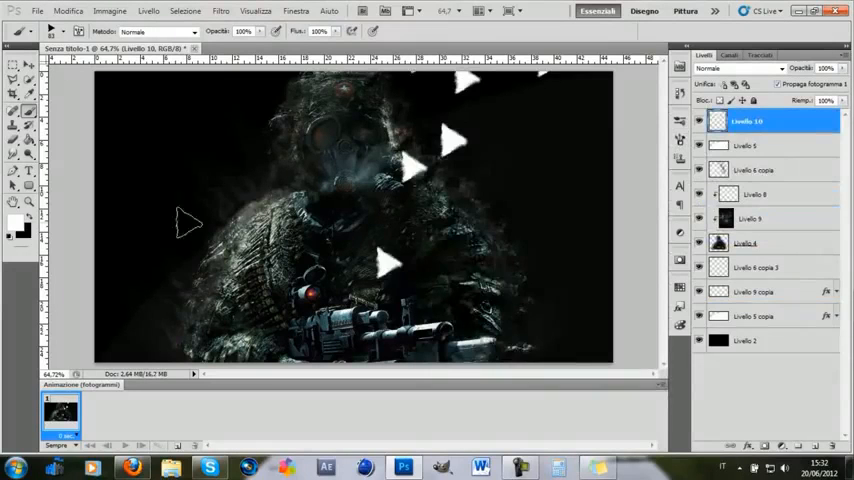
Step: List the available brush shapes for stamping triangles and streaks
right_click(754, 290)
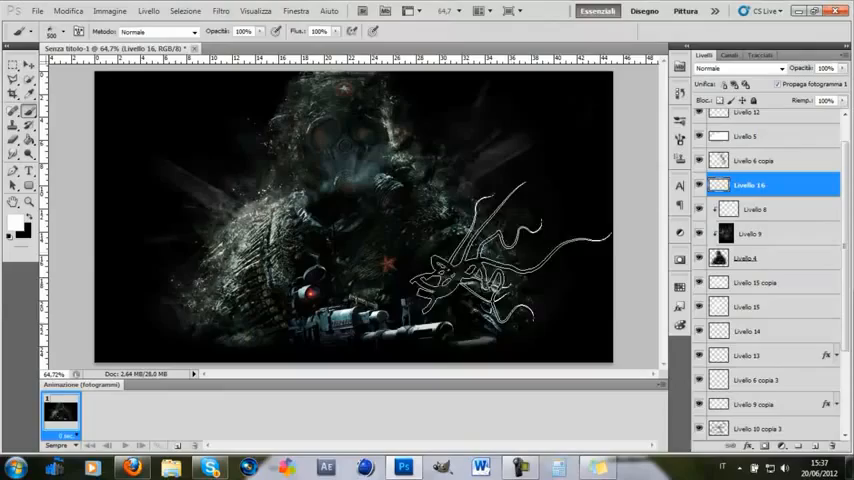
Step: Lower the swirl brush layer's opacity until the white strokes are nearly invisible
left_click(14, 64)
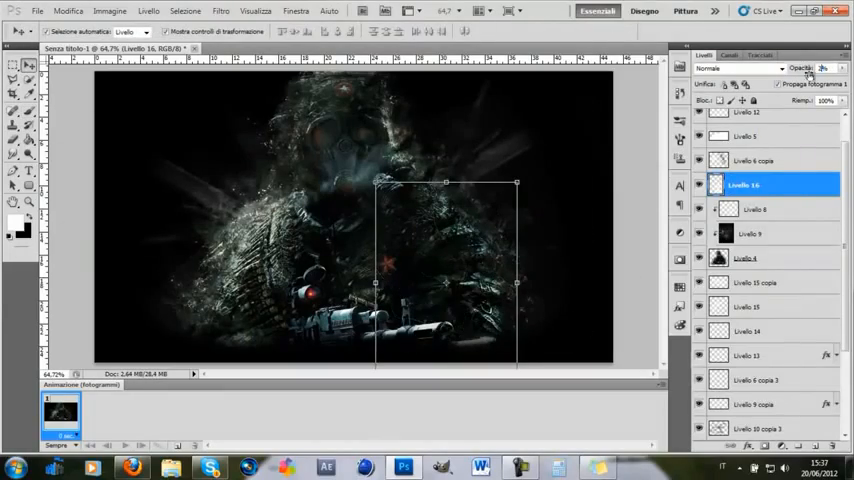